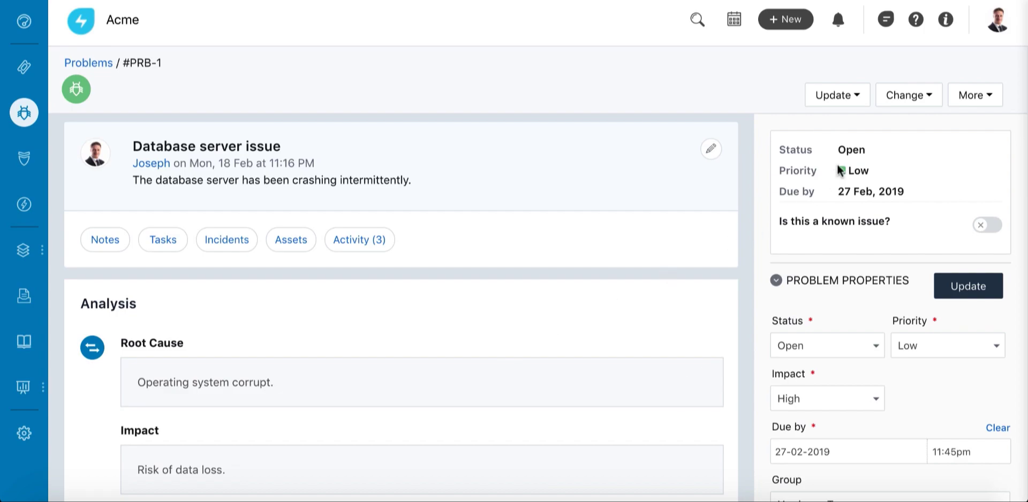
Step: Create and link a change from PRB-1 with description 'Replace the database s...' and submit it
left_click(909, 94)
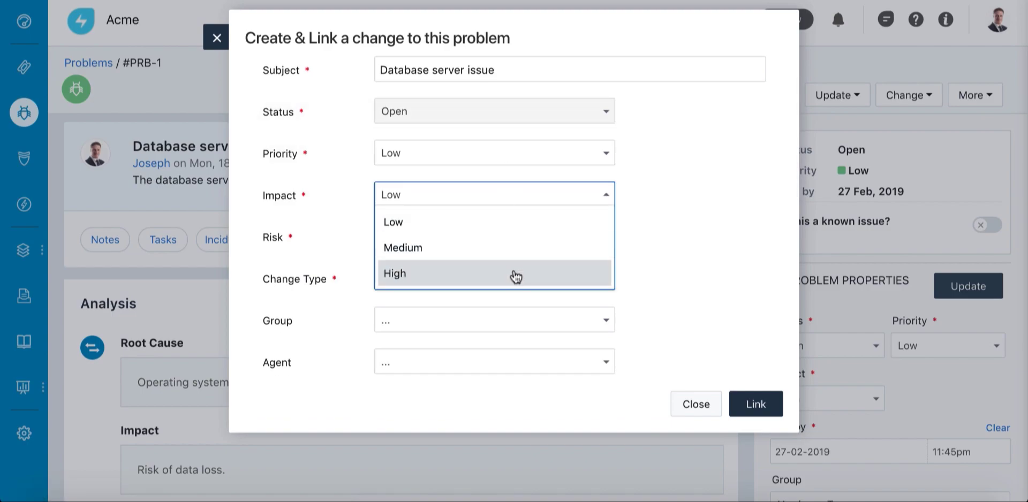
type("Replace the database s")
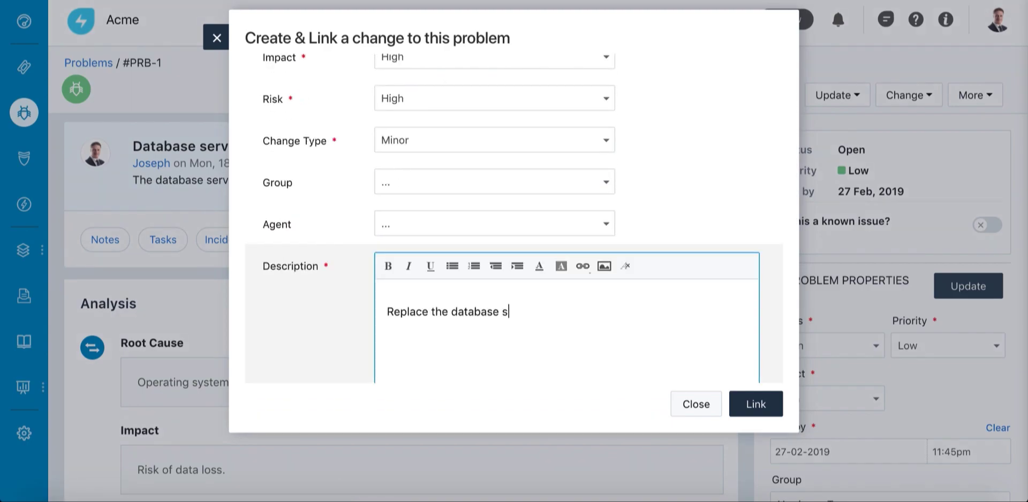
scroll("down", 3)
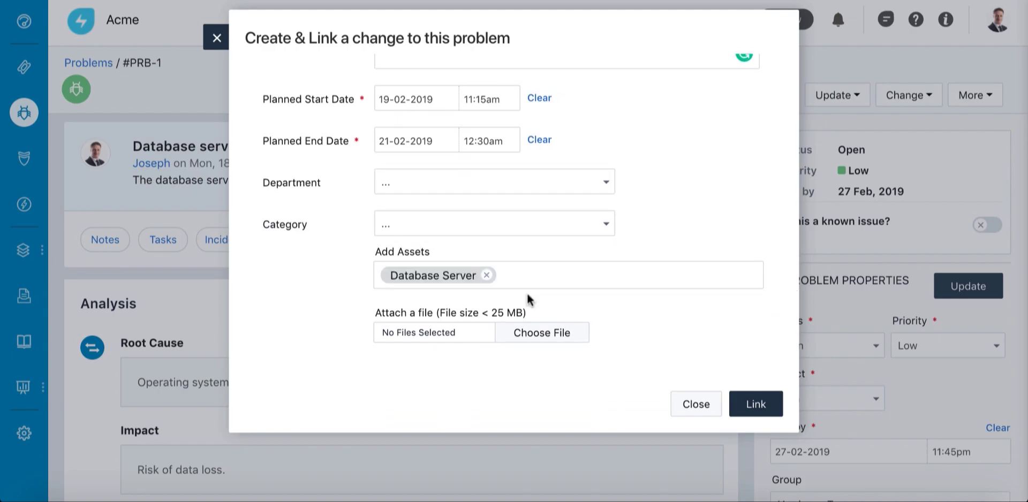
left_click(755, 404)
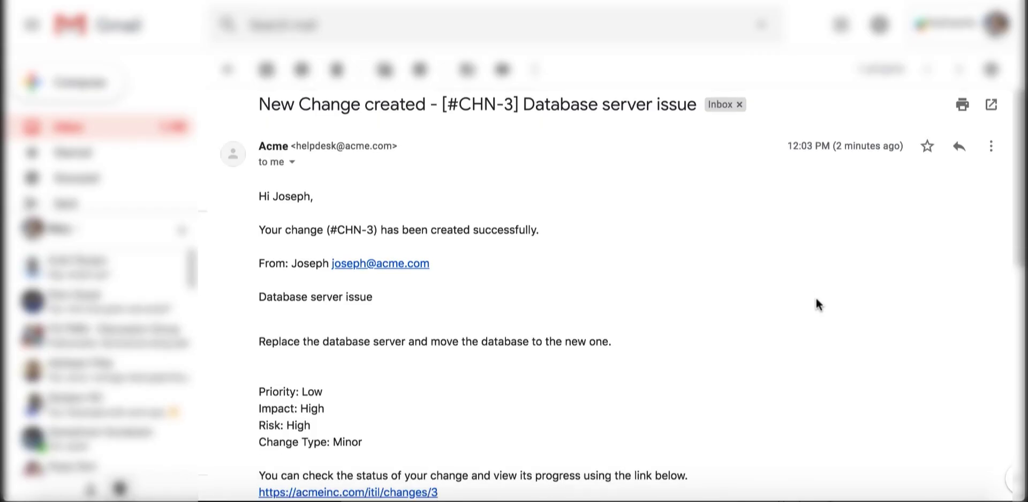
Step: Read through the 'New Change created' notification email details
scroll("down", 3)
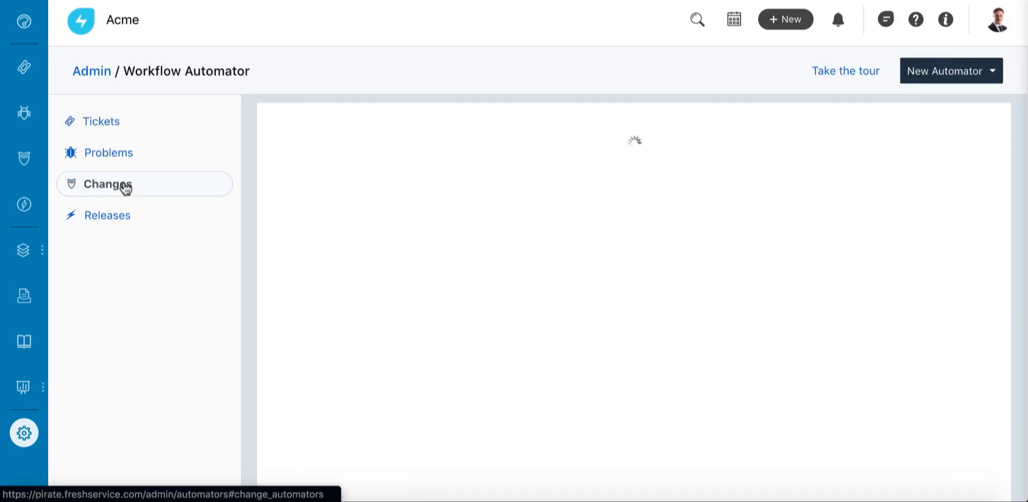
Step: View the change automators and open the Notify Database Administrator automator
left_click(107, 185)
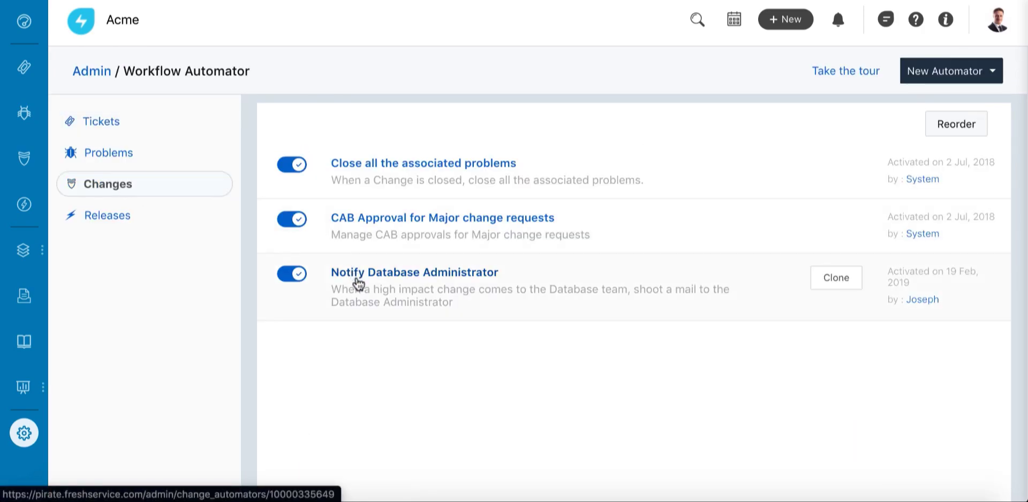
left_click(414, 272)
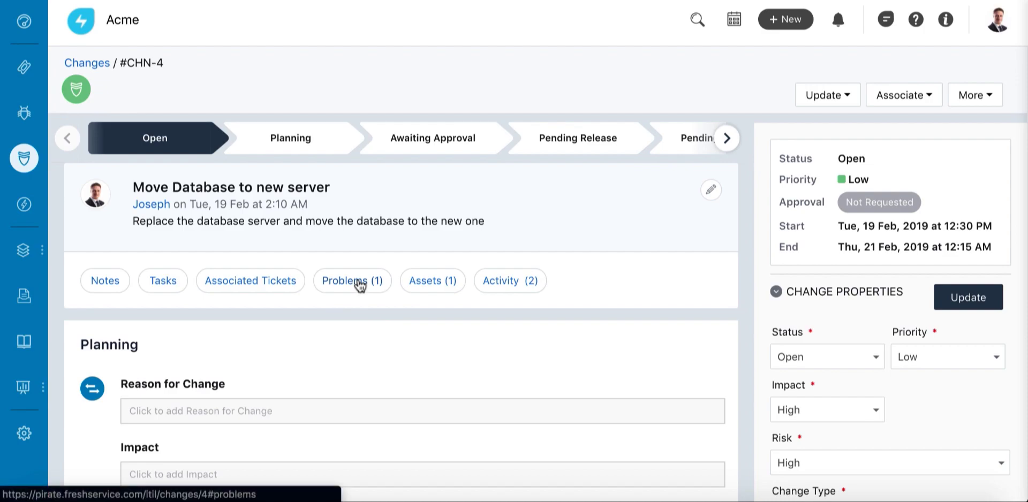
Step: Check CHN-4's linked problems and assets, then open the Database Server asset
left_click(352, 281)
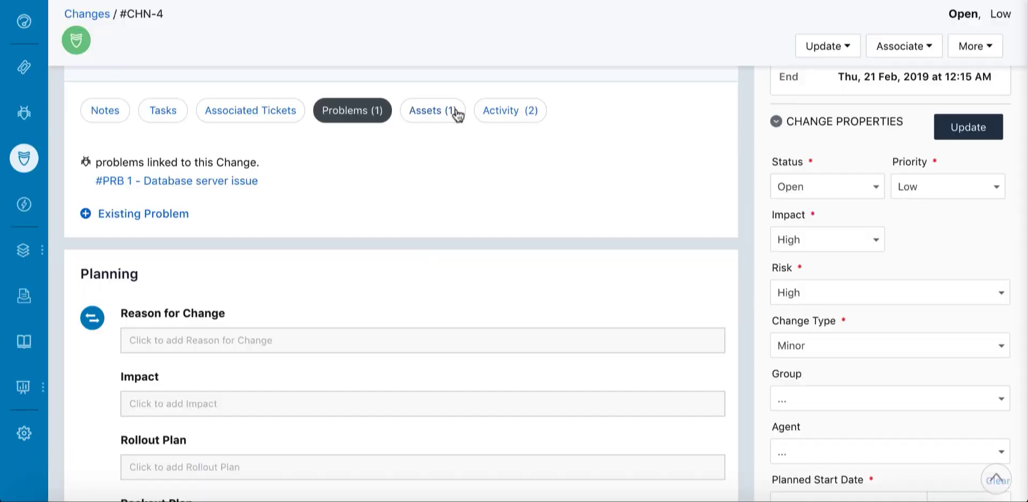
left_click(432, 111)
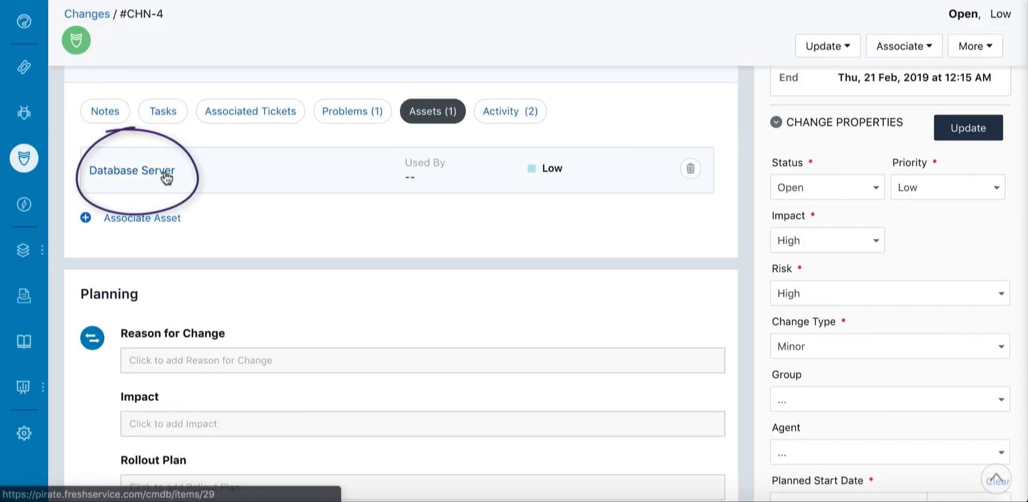
left_click(130, 170)
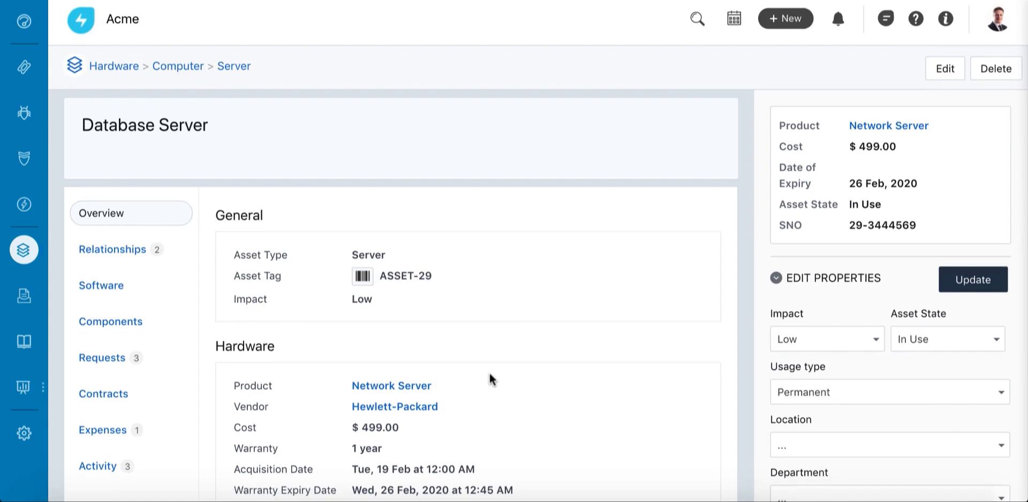
Step: Review the Database Server asset's details and its associated requests, including CHN-4
scroll("down", 3)
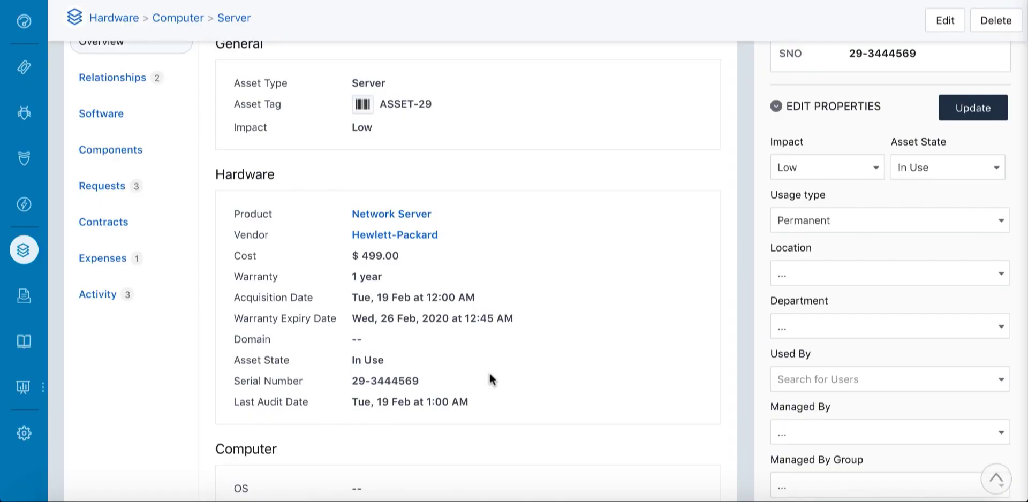
left_click(103, 186)
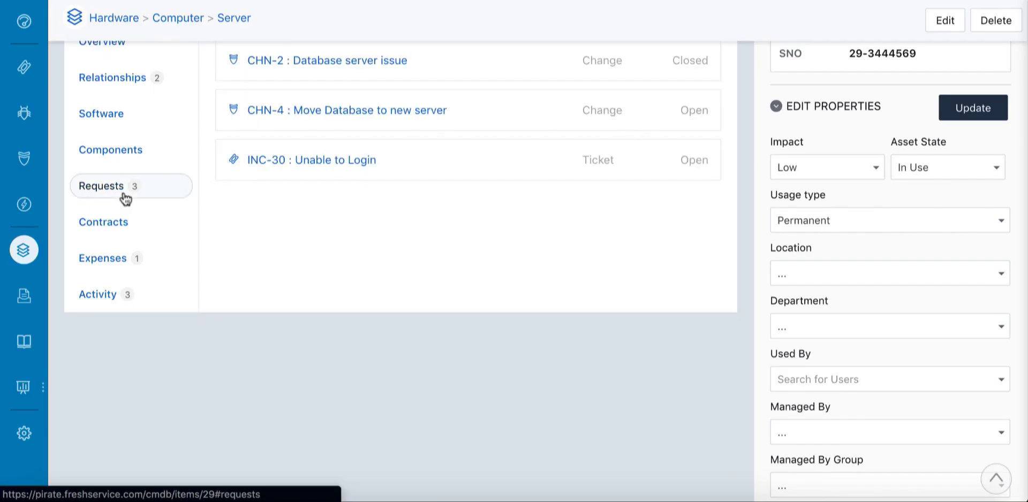
scroll("down", 3)
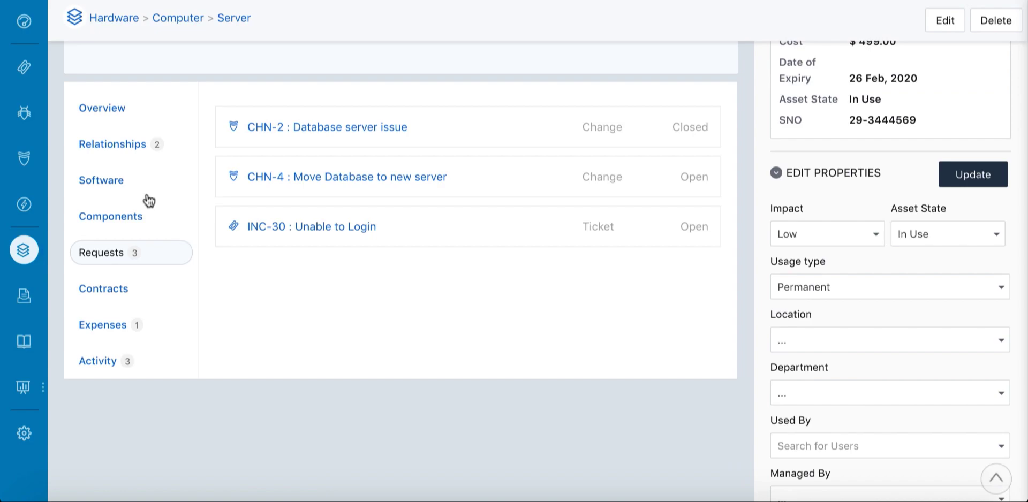
Step: View the asset's relationships as a visual map
left_click(112, 143)
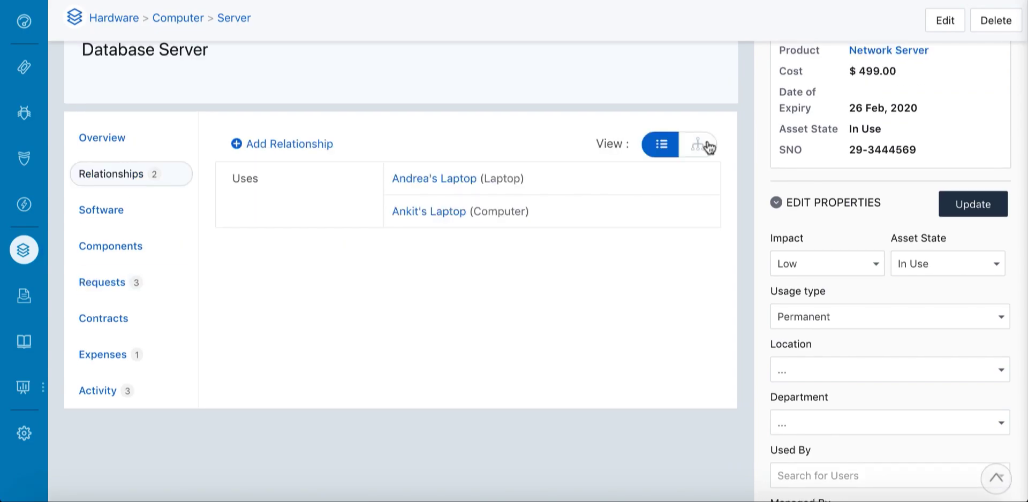
left_click(699, 145)
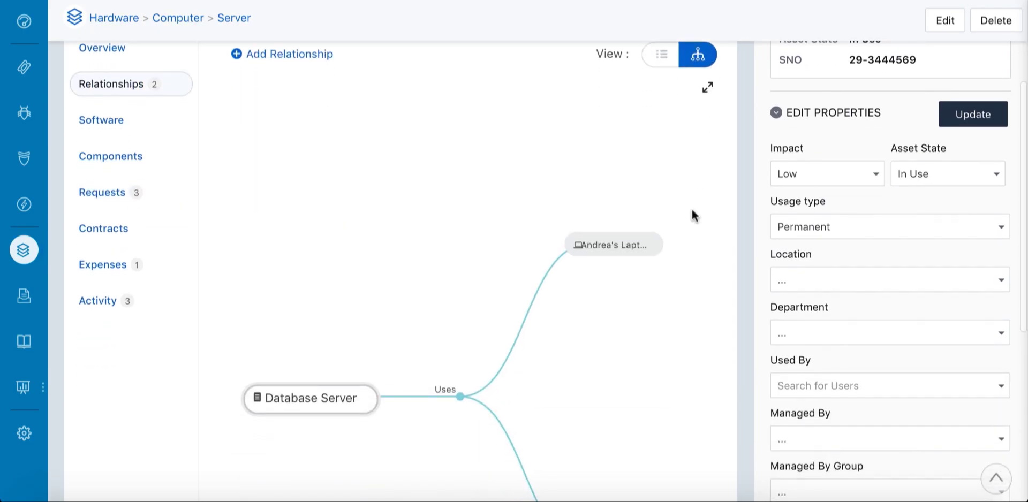
scroll("down", 3)
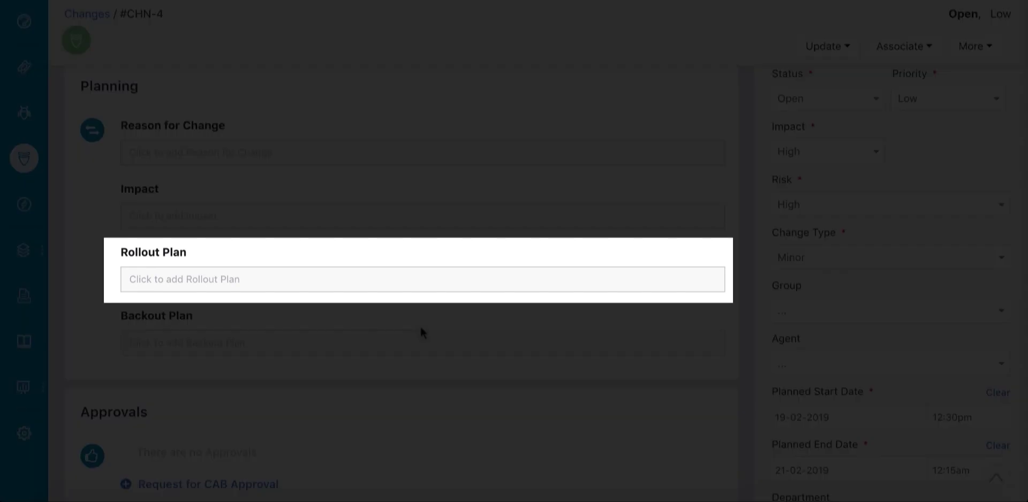
Step: Review CHN-4's associated tickets and planning details down to the empty Approvals section
scroll("down", 3)
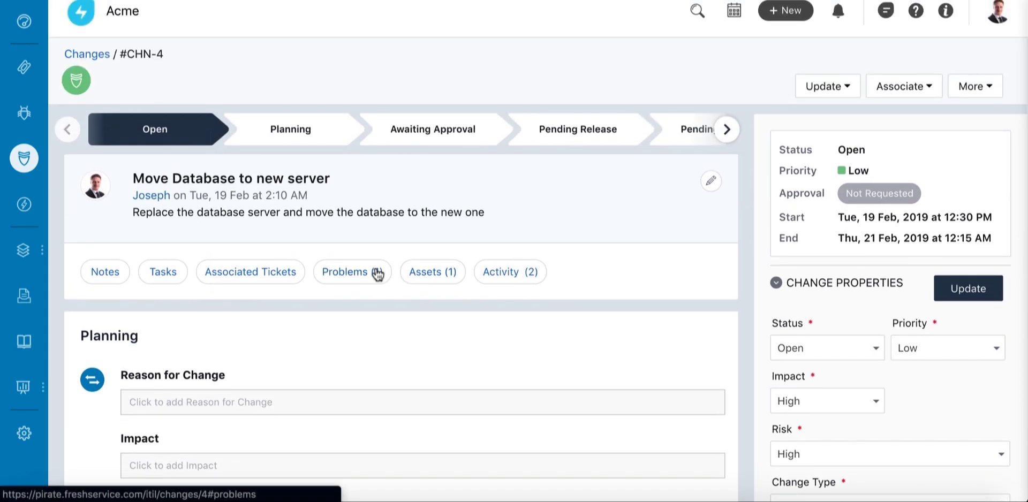
left_click(250, 271)
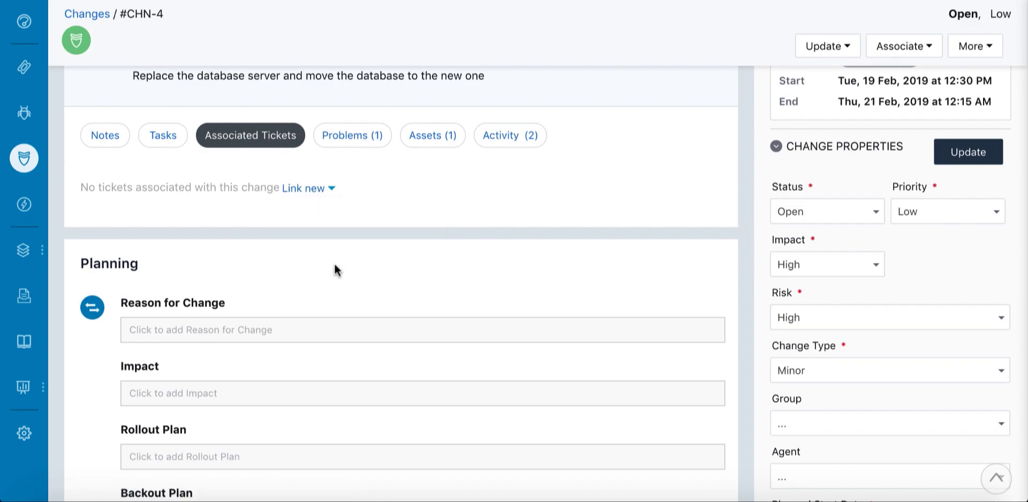
scroll("down", 3)
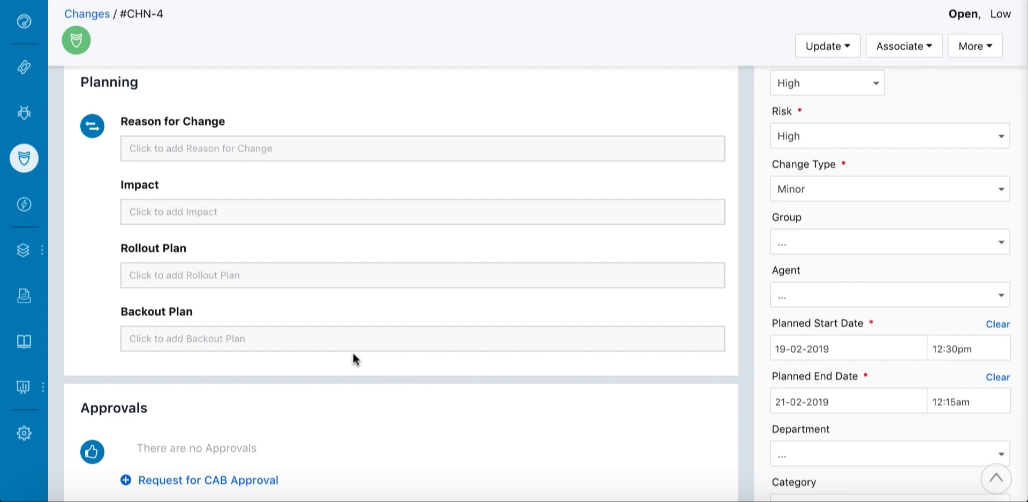
scroll("down", 3)
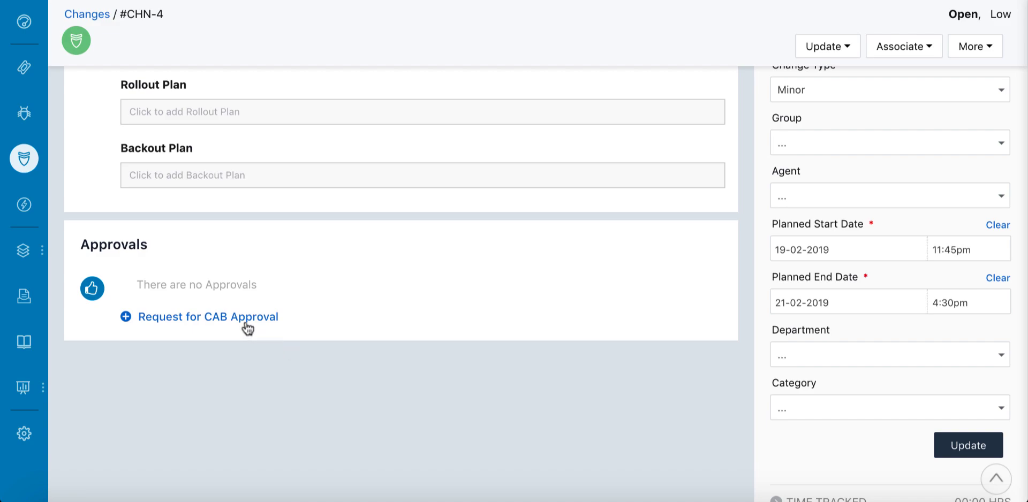
Step: Request CAB approval for CHN-4 and submit a new linked release 'Move Database to new server'
left_click(207, 318)
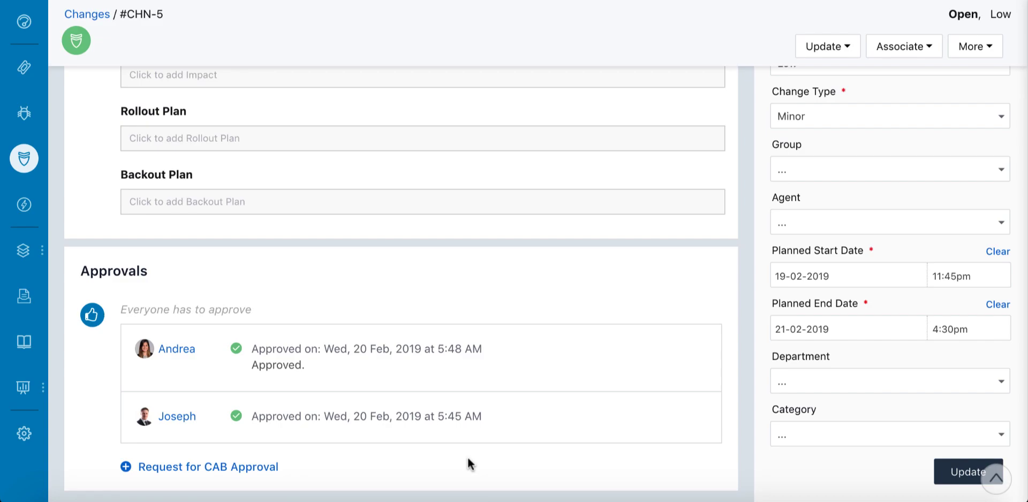
mouse_move(827, 192)
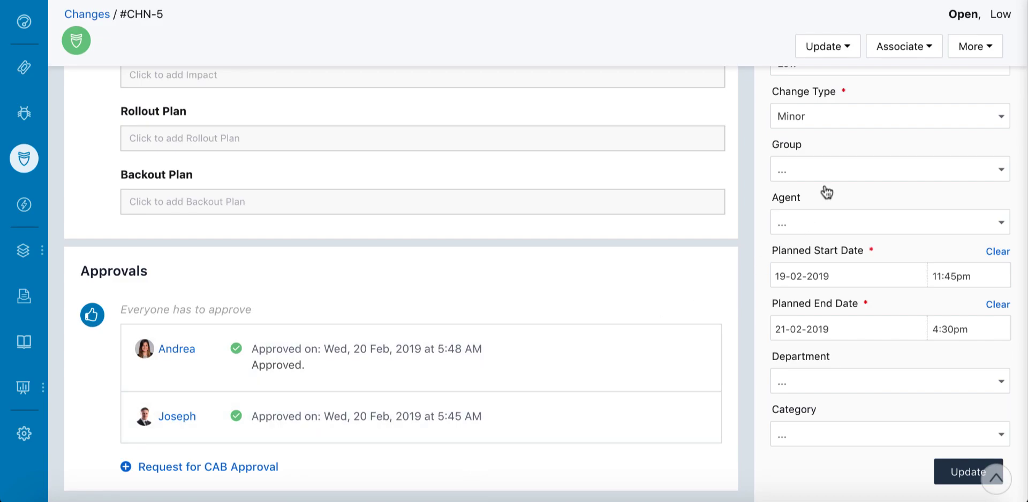
left_click(903, 46)
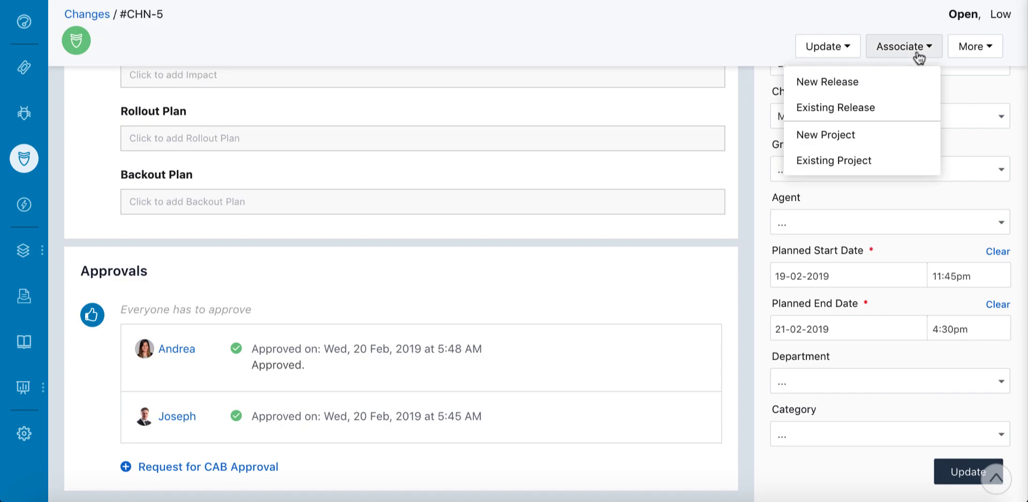
left_click(828, 82)
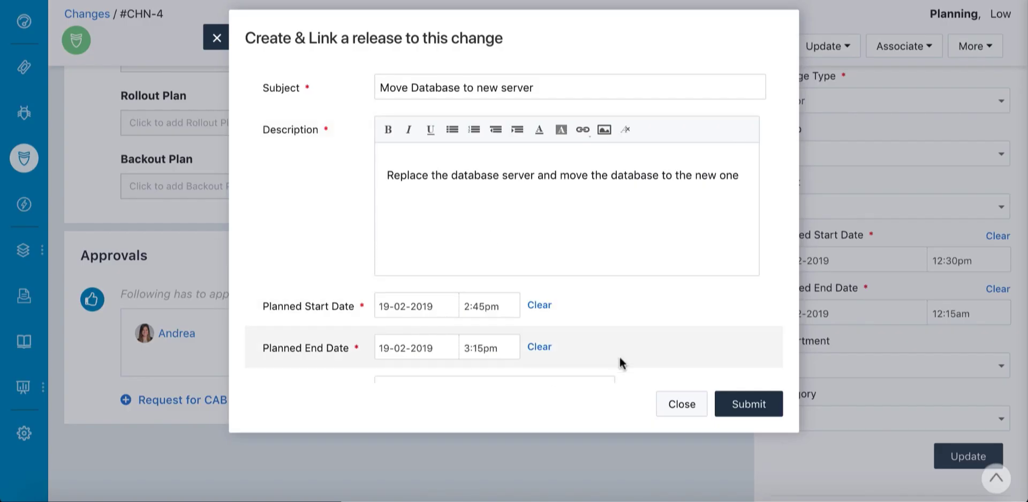
left_click(747, 404)
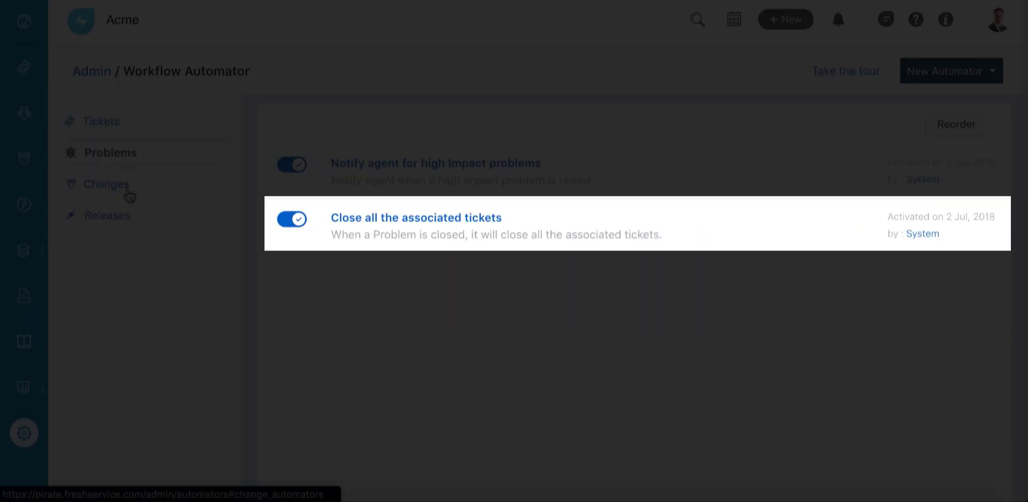
Step: List the change automation rules, then return to the Admin settings overview
left_click(106, 184)
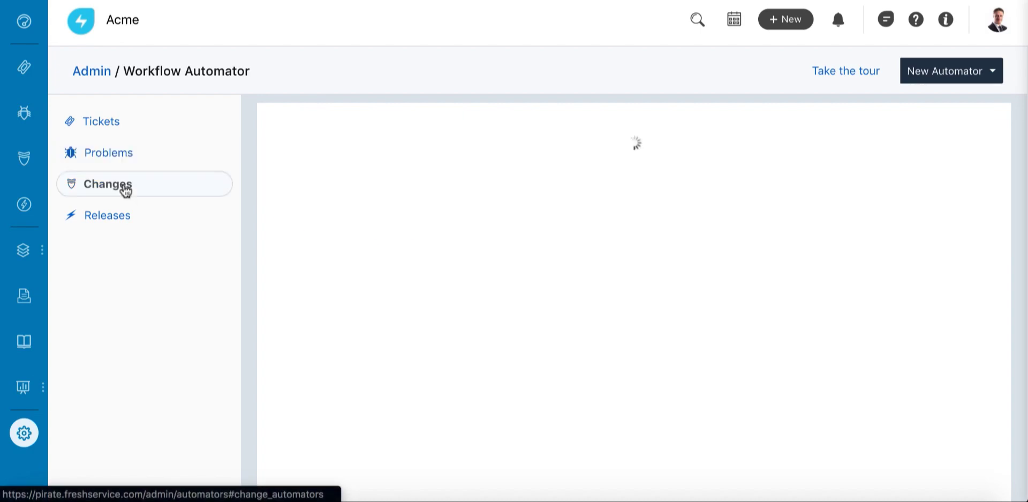
left_click(107, 185)
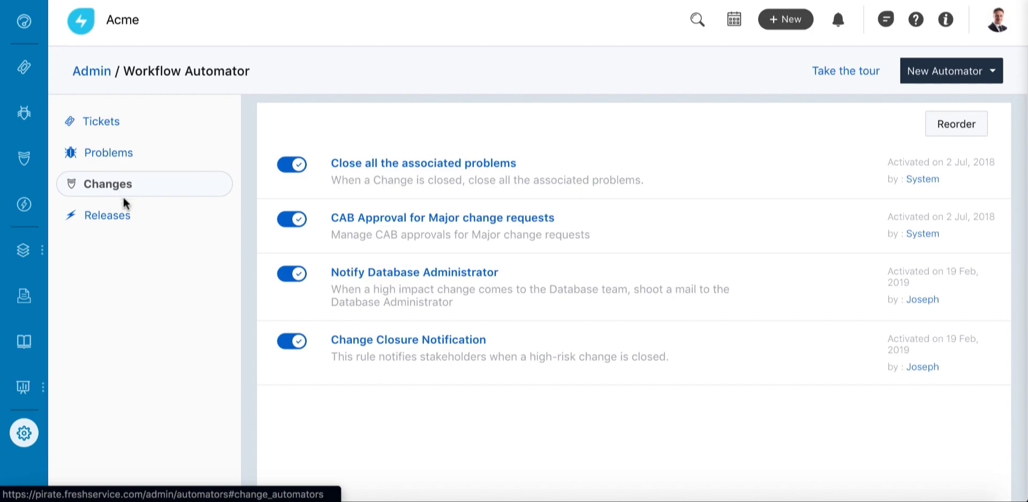
left_click(91, 71)
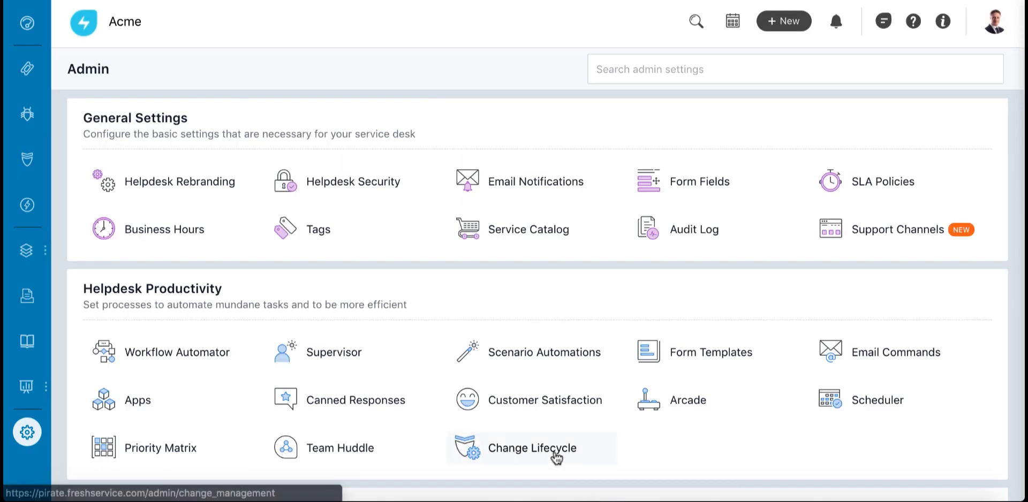
Step: In the Minor Change lifecycle, require approvals to be approved before moving to Pending Release
left_click(532, 448)
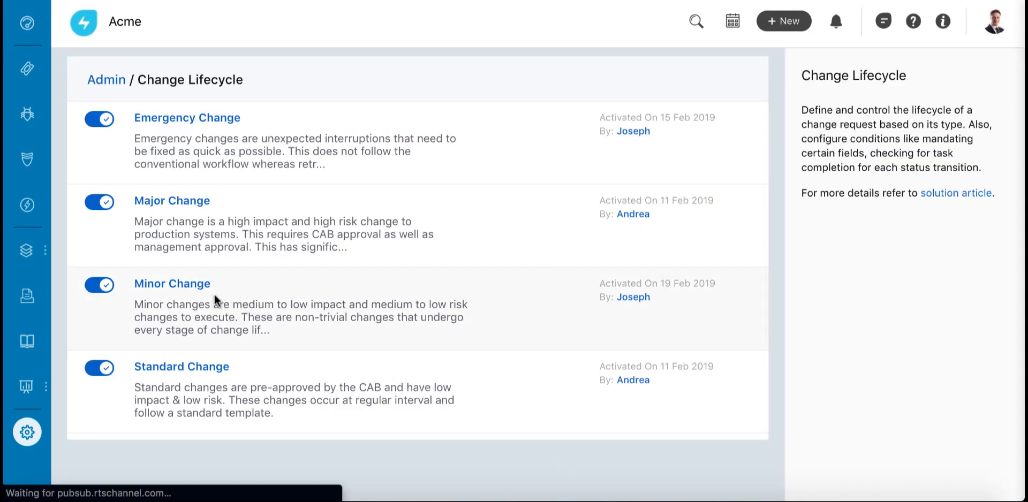
left_click(172, 284)
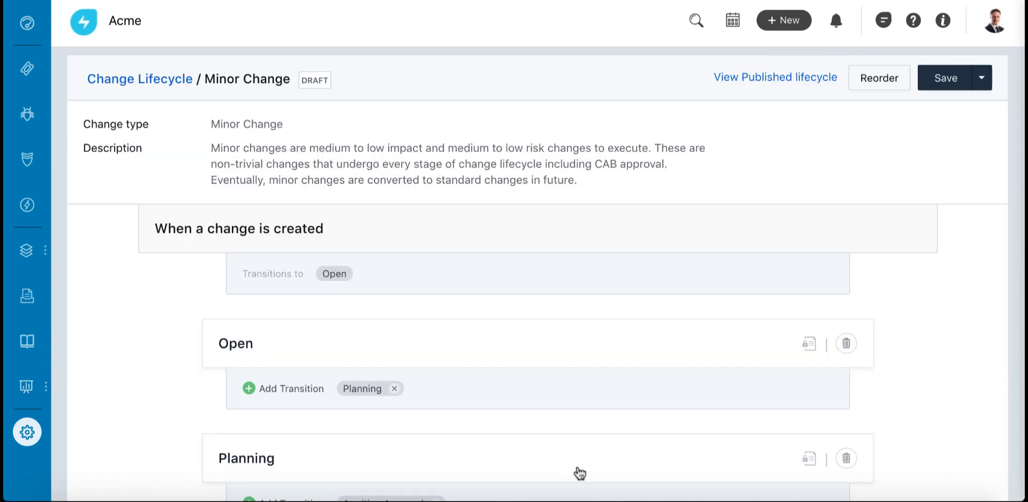
scroll("down", 3)
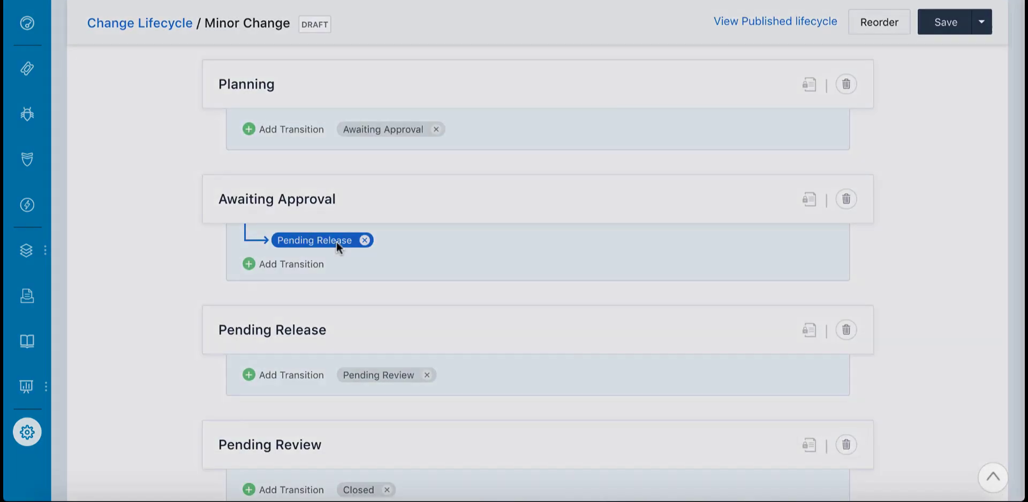
left_click(315, 240)
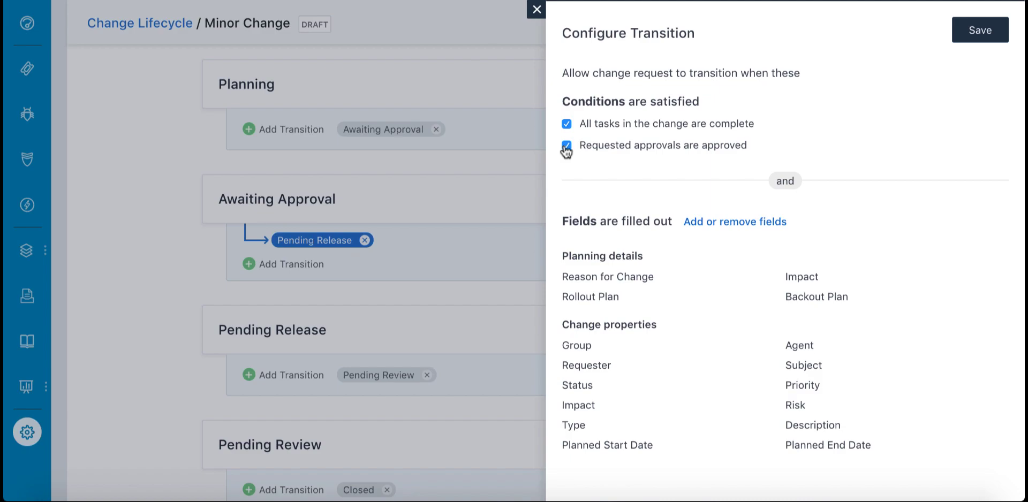
left_click(537, 9)
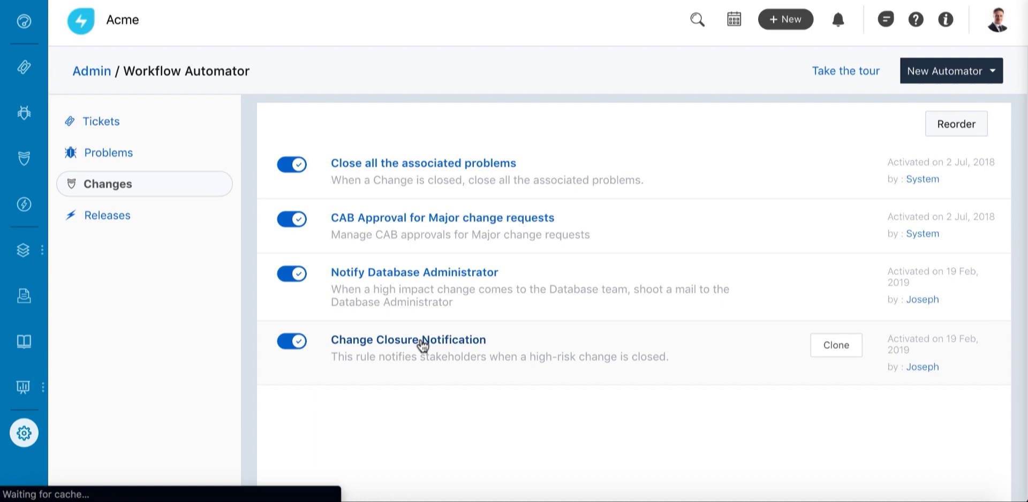
Step: Open the Change Closure Notification rule
left_click(408, 340)
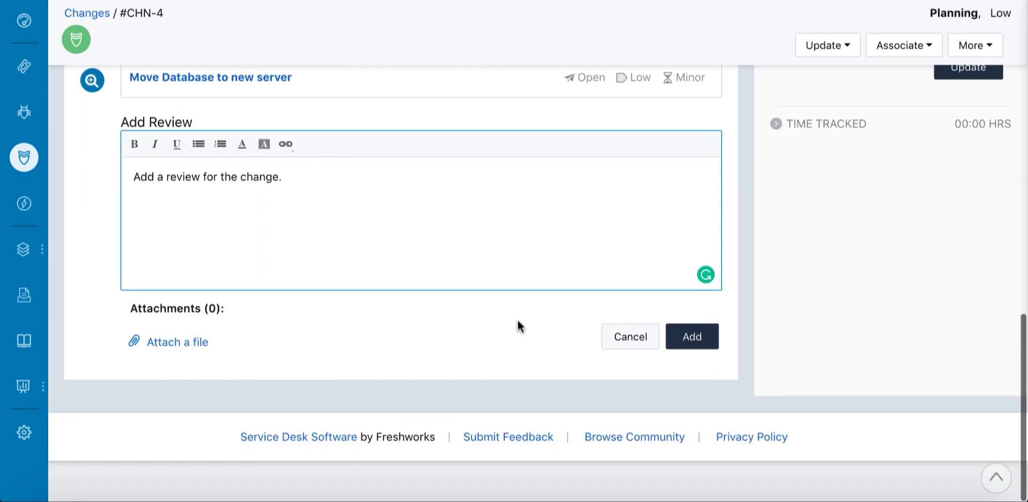
Step: Add the review note to the 'Move Database to new server' release on CHN-4
left_click(691, 336)
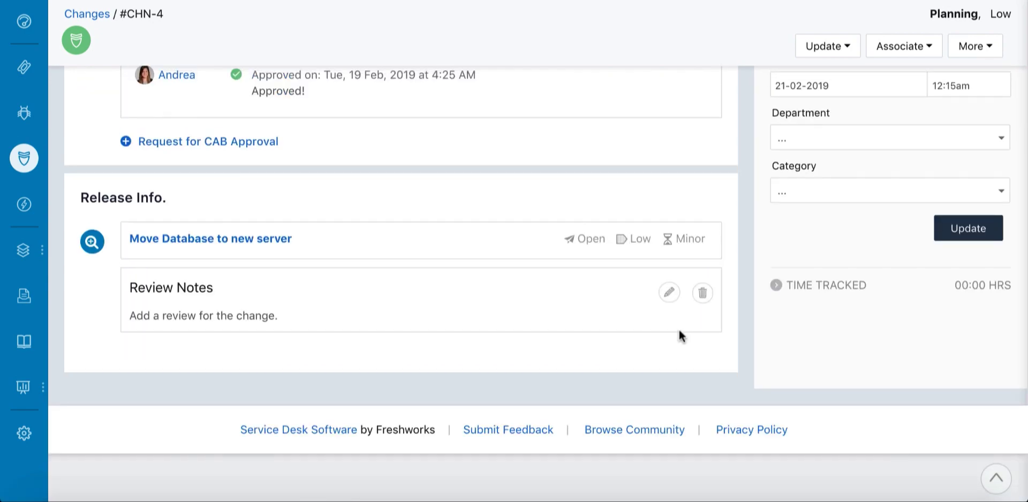
scroll("down", 3)
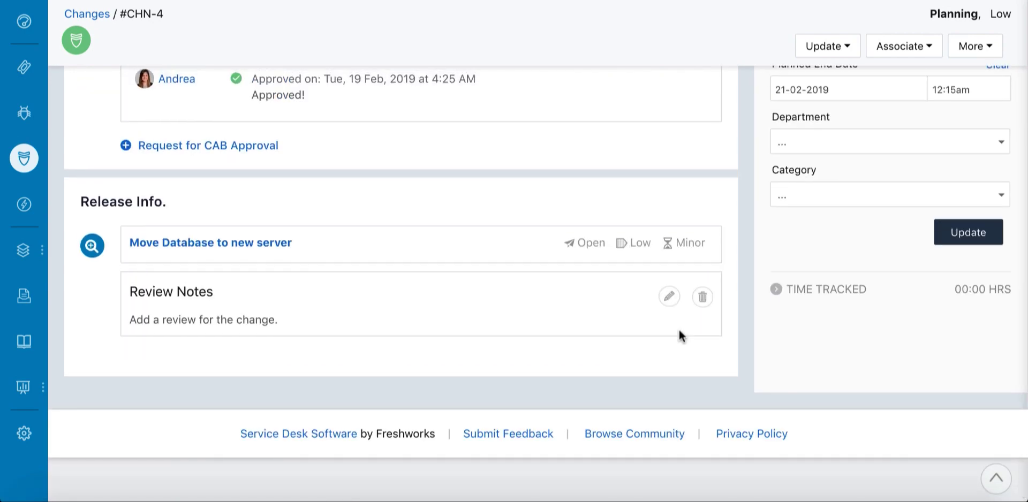